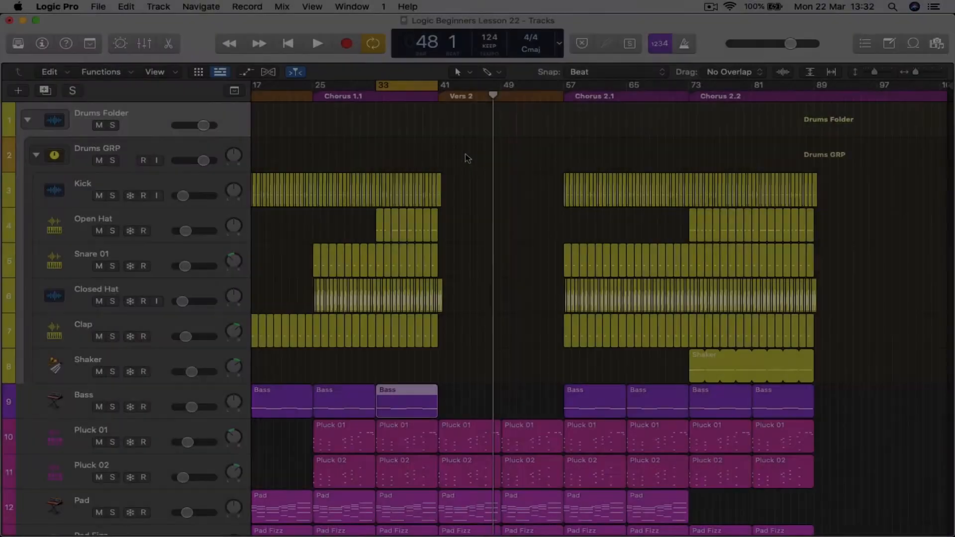
- Play the song from bar 48 for a few bars, stop, and return the playhead to the project start
{"action": "key", "text": "space"}
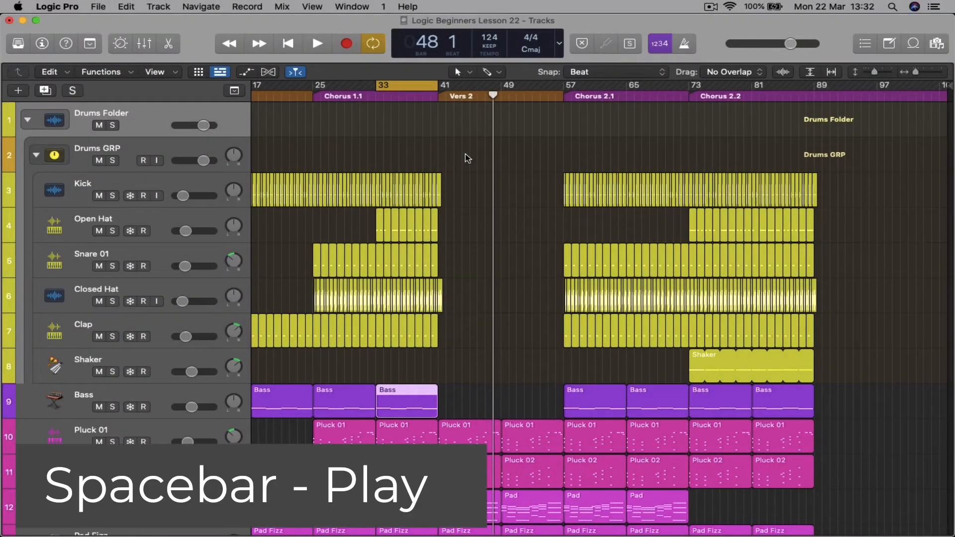
{"action": "key", "text": "space"}
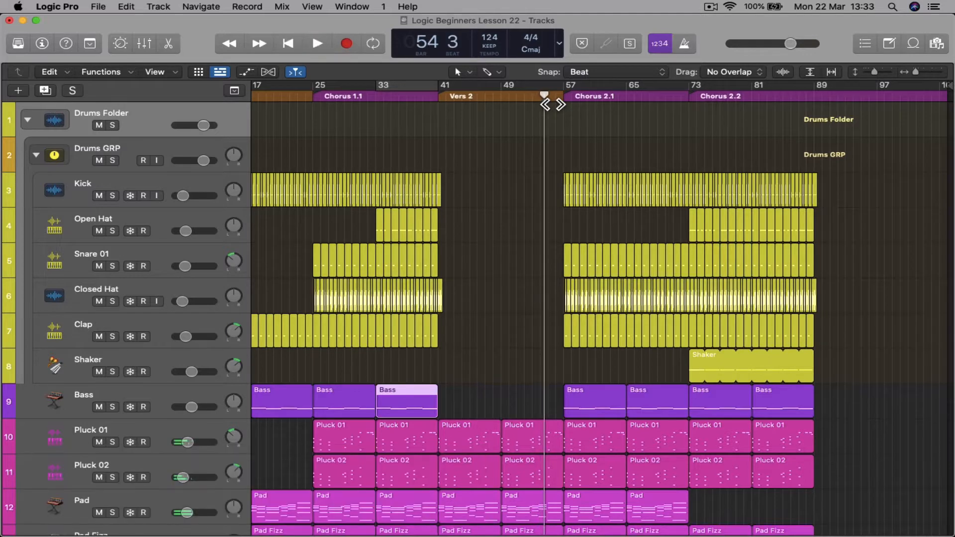
{"action": "key", "text": "Return"}
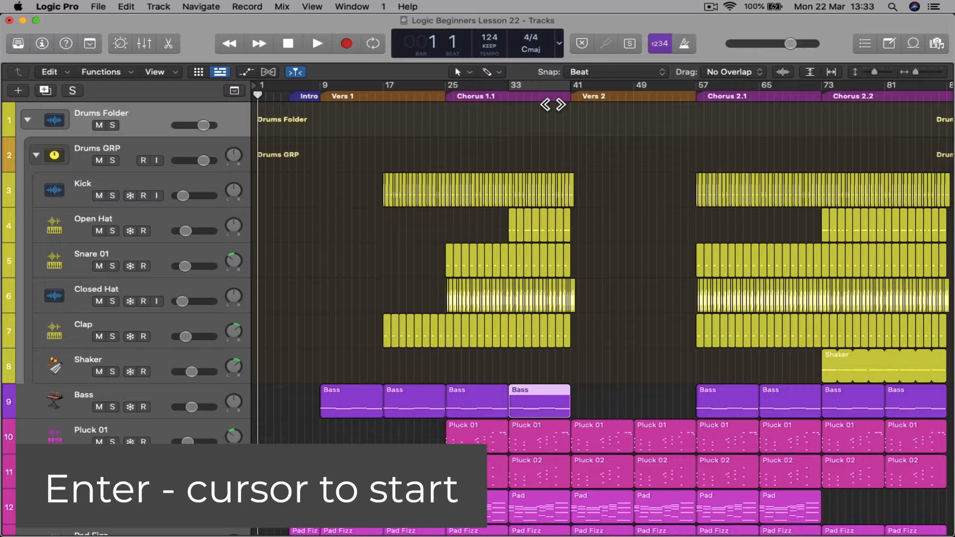
- Try the O and F shortcut keys in the tracks view
{"action": "key", "text": "o"}
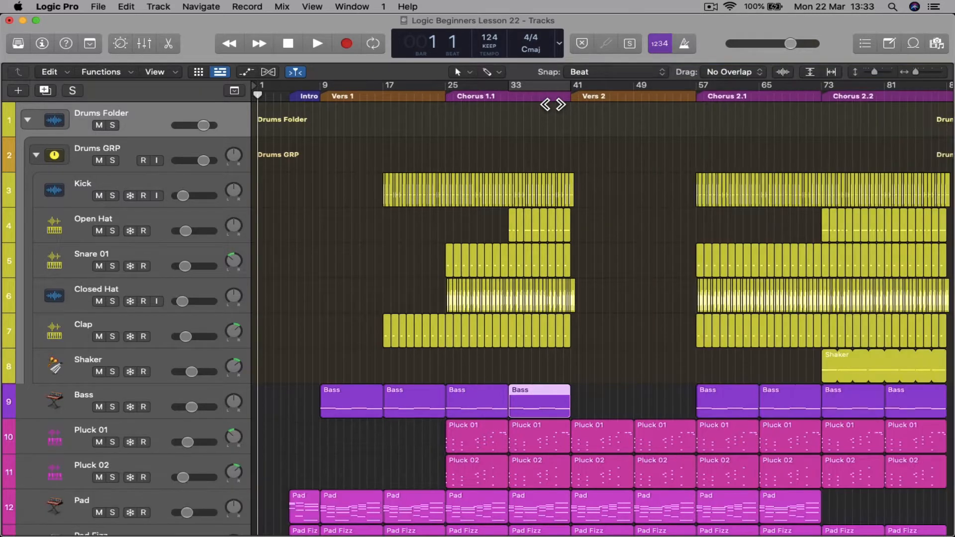
{"action": "key", "text": "f"}
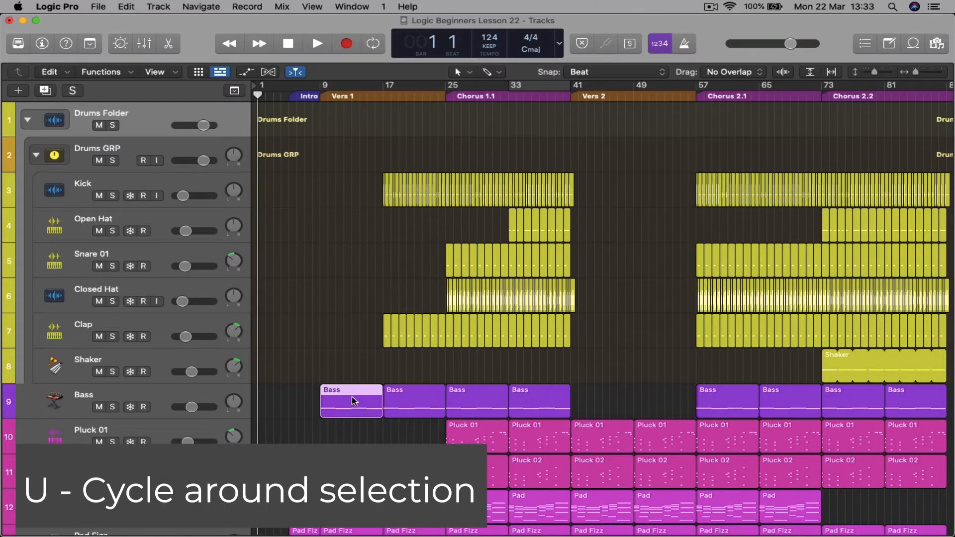
- Loop playback around the first Bass region at bar 9 with the cycle range
{"action": "key", "text": "u"}
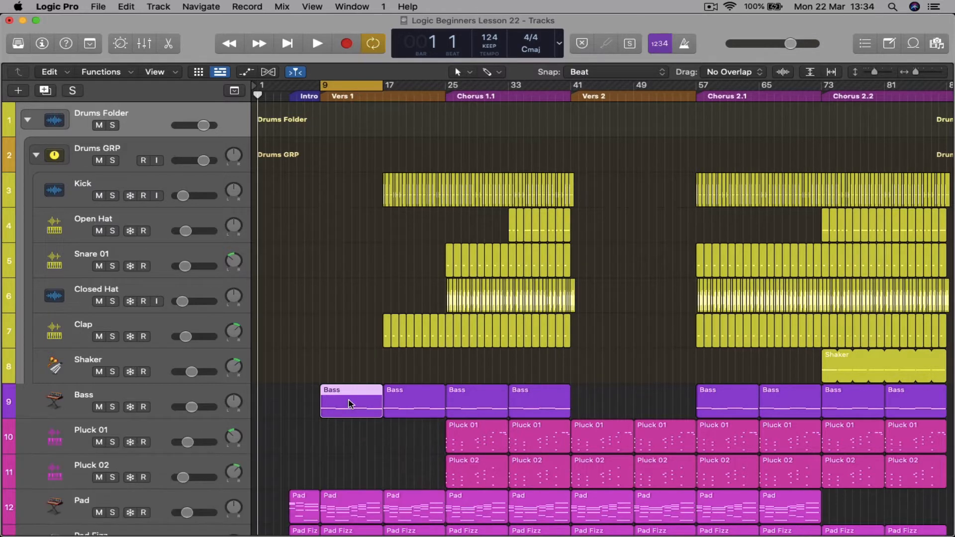
{"action": "left_click", "coordinate": [316, 43]}
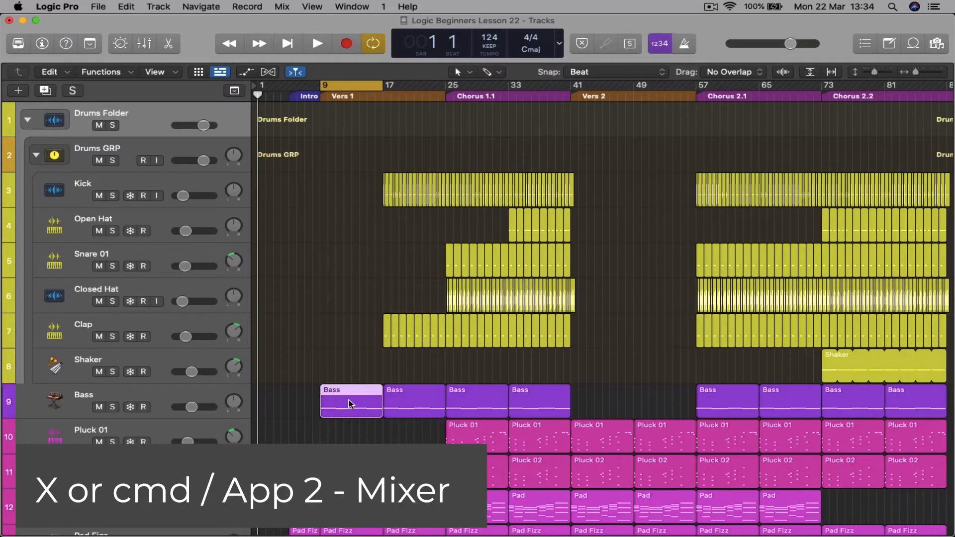
- Show the Mixer, check the Bass notes in the Editor, and return to the tracks view
{"action": "key", "text": "x"}
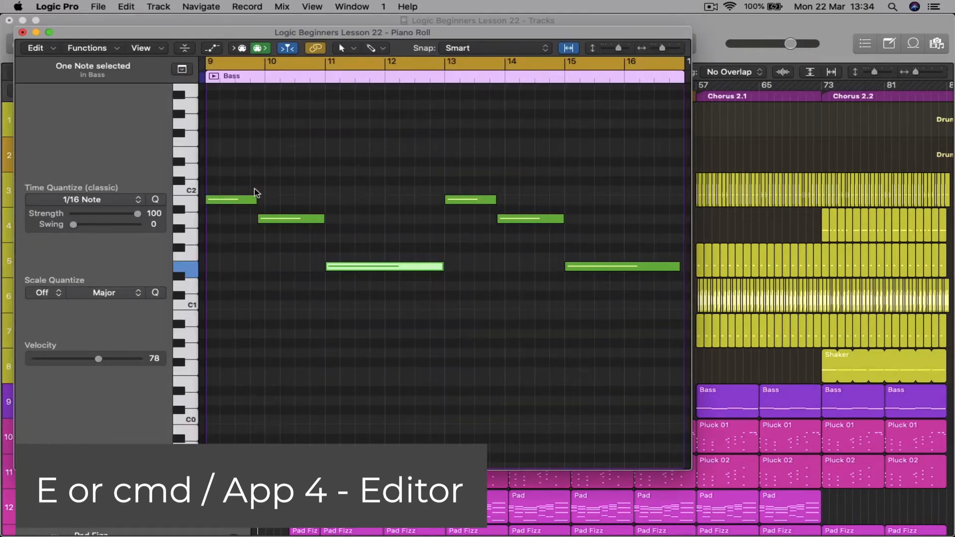
{"action": "key", "text": "e"}
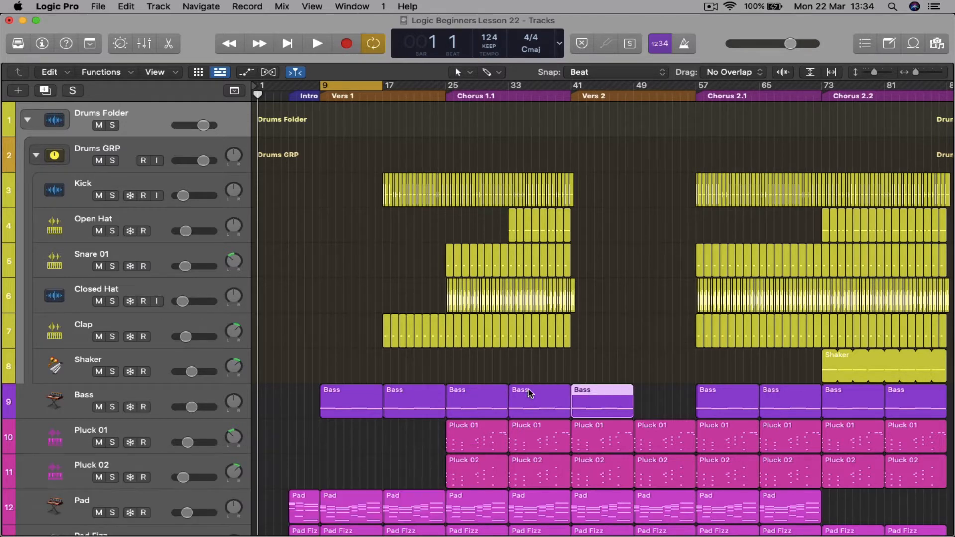
{"action": "key", "text": "l"}
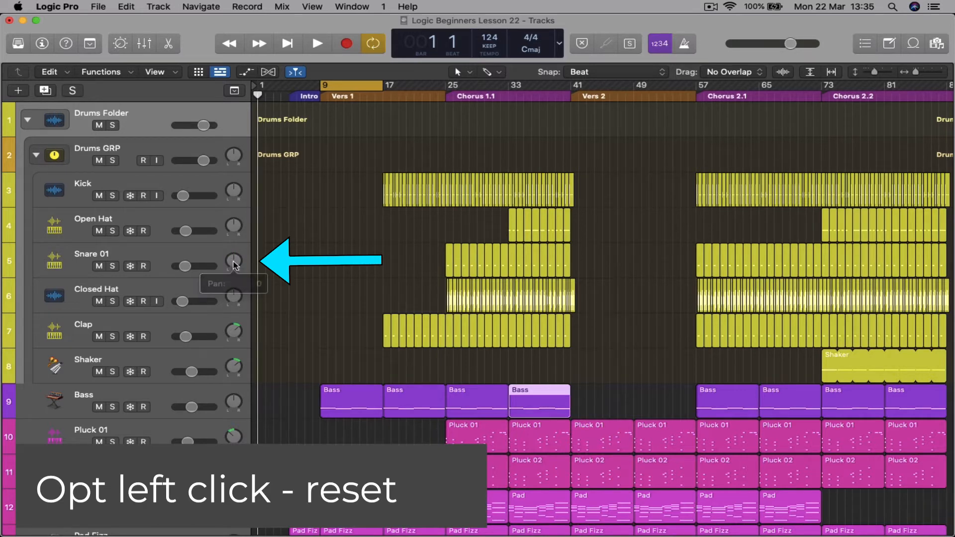
- Show the on-screen Musical Typing keyboard, then make the Scissors tool the active edit mode
{"action": "key", "text": "cmd+k"}
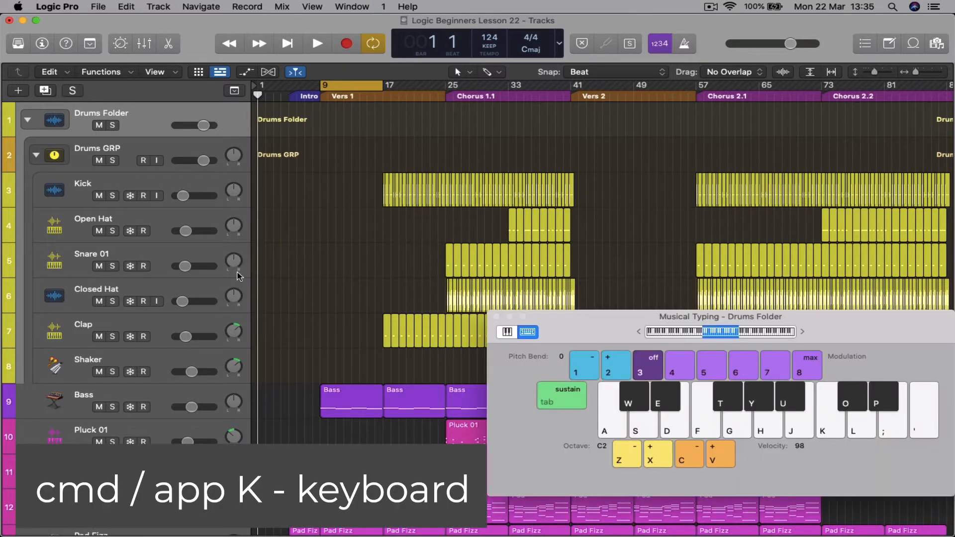
{"action": "left_click", "coordinate": [83, 395]}
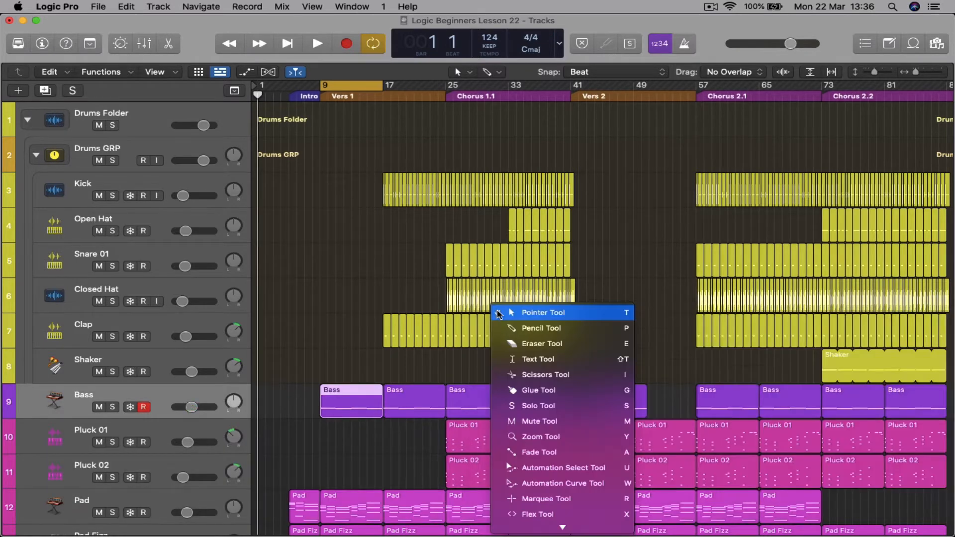
{"action": "mouse_move", "coordinate": [545, 375]}
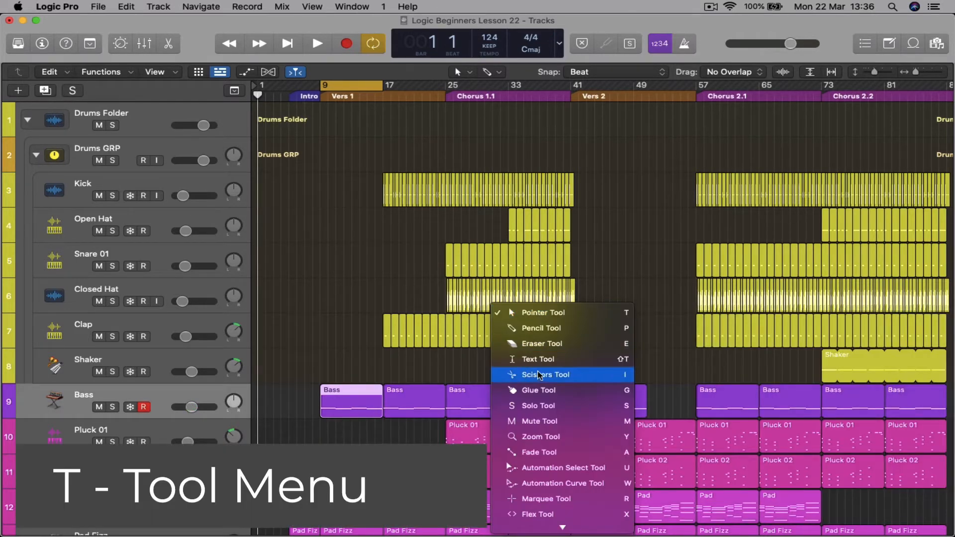
{"action": "left_click", "coordinate": [546, 375]}
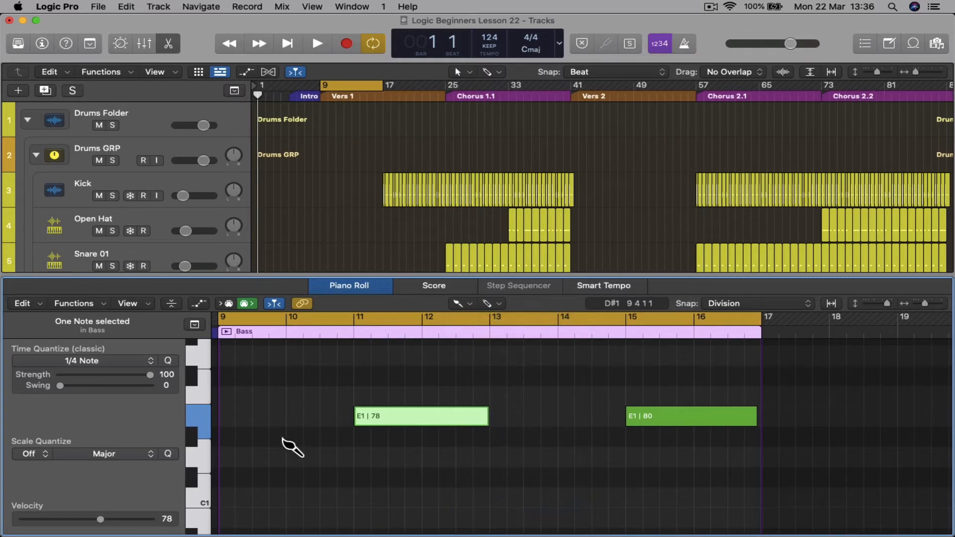
- Keep 1/4 Note as the Piano Roll time-quantize value for slicing the E1 note
{"action": "left_click", "coordinate": [82, 361]}
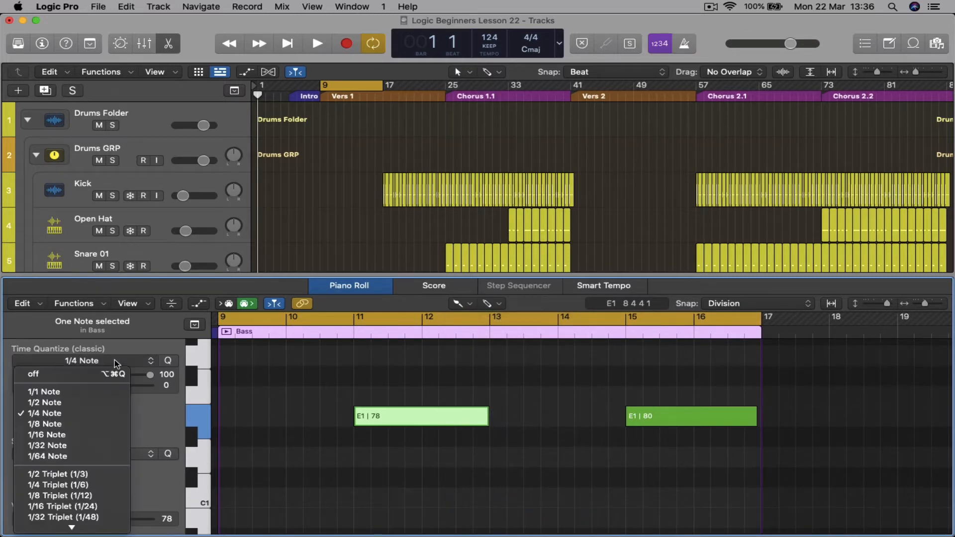
{"action": "mouse_move", "coordinate": [73, 413]}
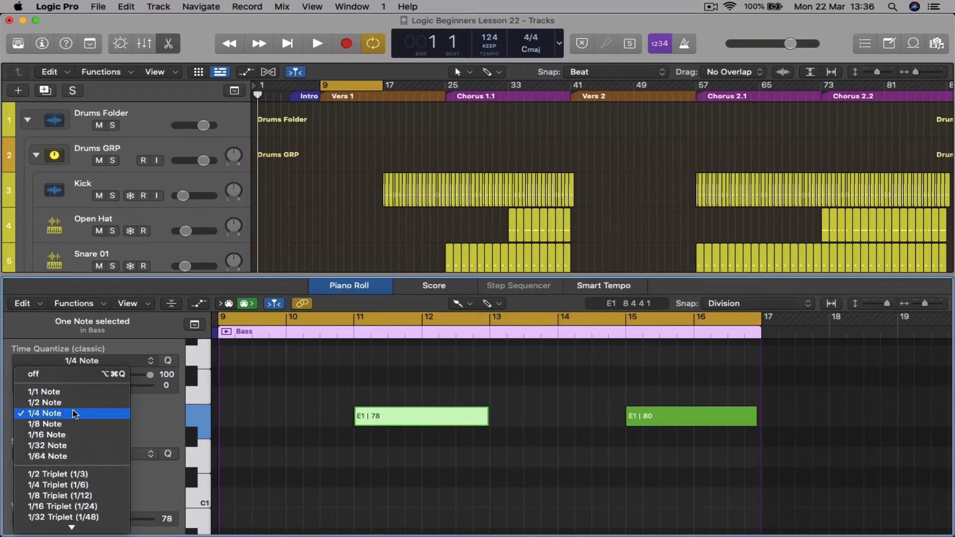
{"action": "left_click", "coordinate": [45, 413]}
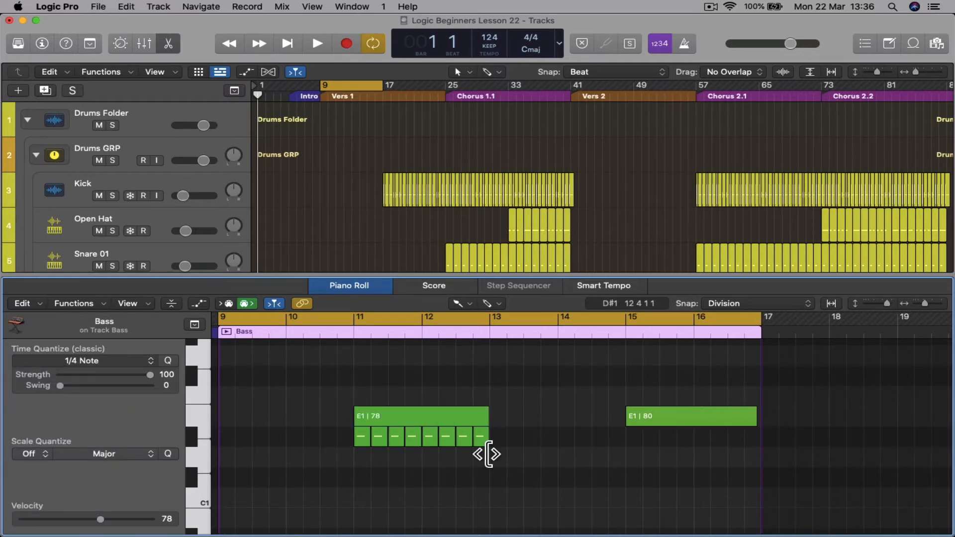
- Split the Bass region at the playhead near bar 12, splitting crossing notes, then select the region at bar 33
{"action": "key", "text": "cmd+t"}
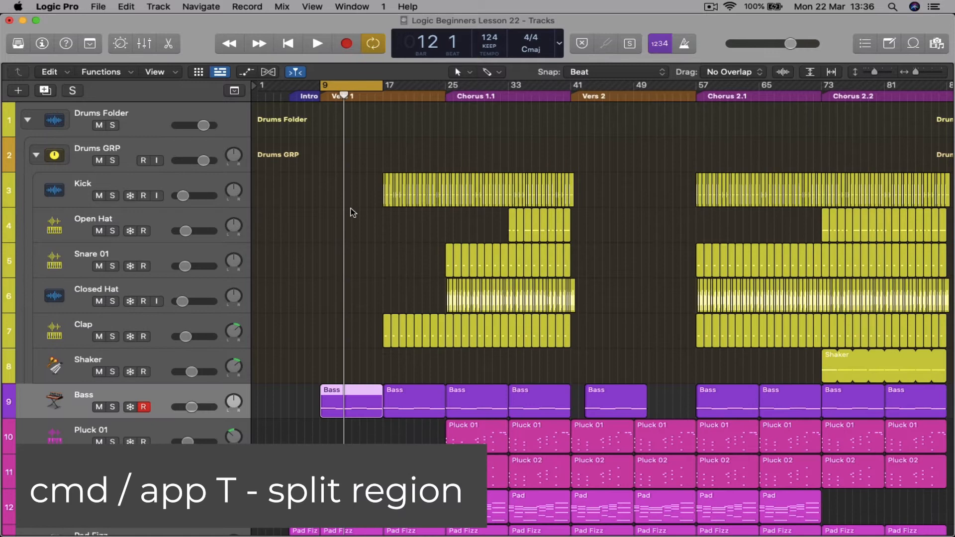
{"action": "key", "text": "cmd+t"}
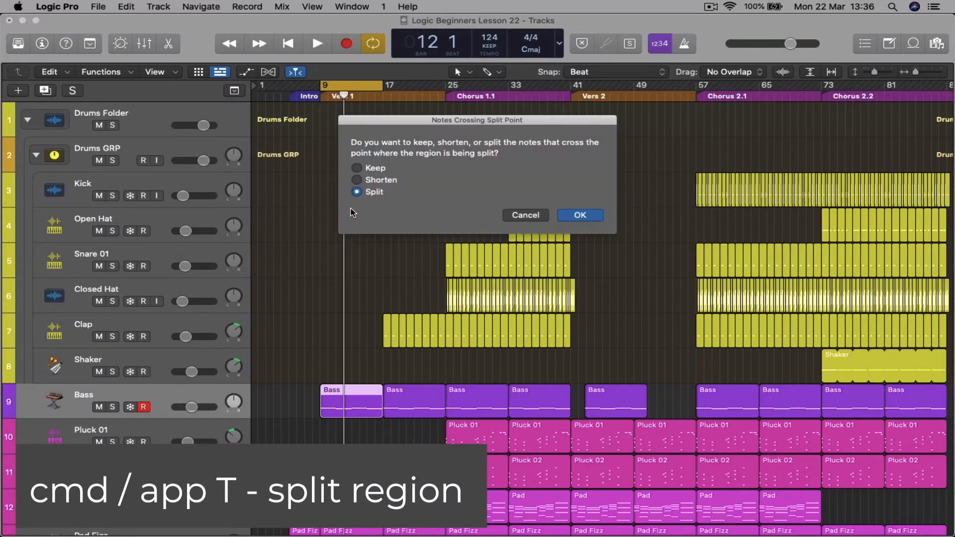
{"action": "left_click", "coordinate": [579, 215]}
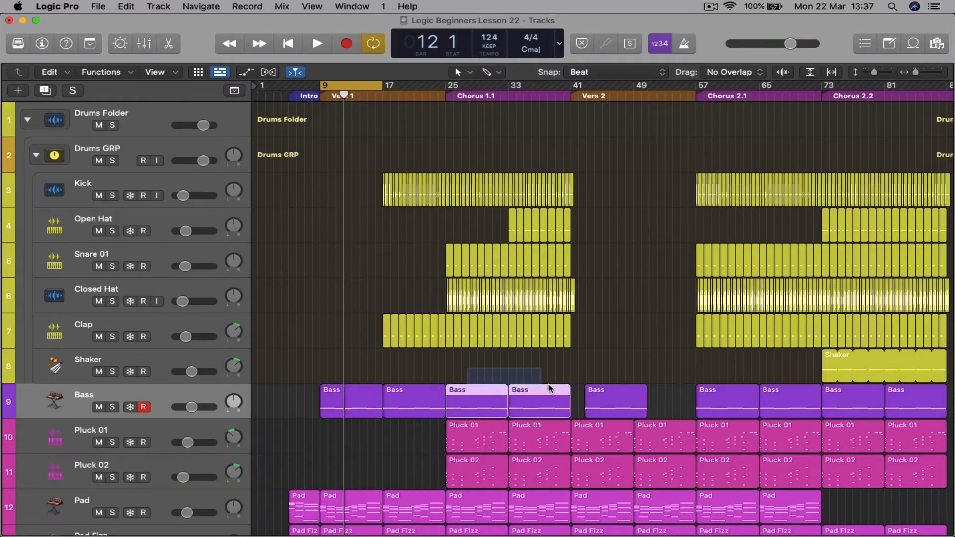
{"action": "left_click", "coordinate": [615, 401]}
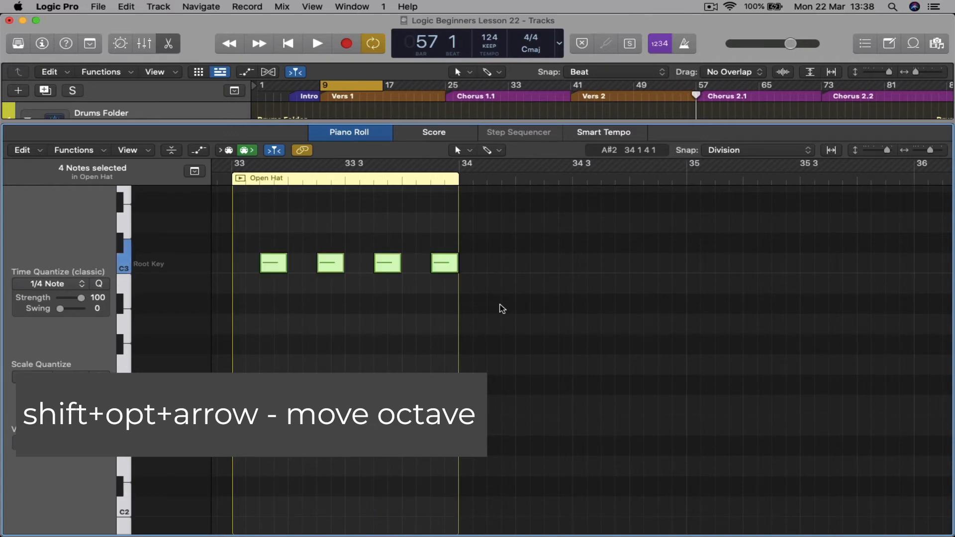
- Show the global Arrangement, Marker, Signature and Tempo lanes, then choose the first Bass region
{"action": "key", "text": "g"}
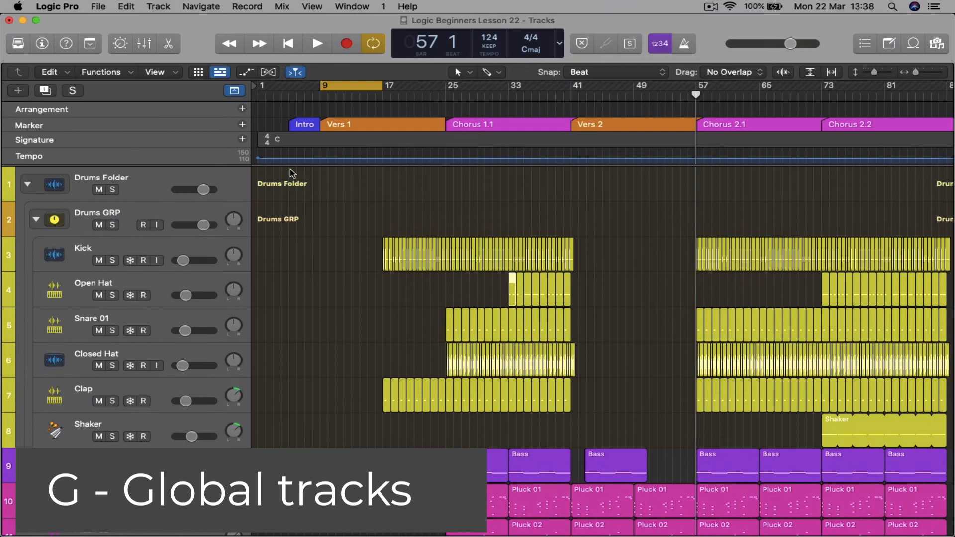
{"action": "mouse_move", "coordinate": [469, 119]}
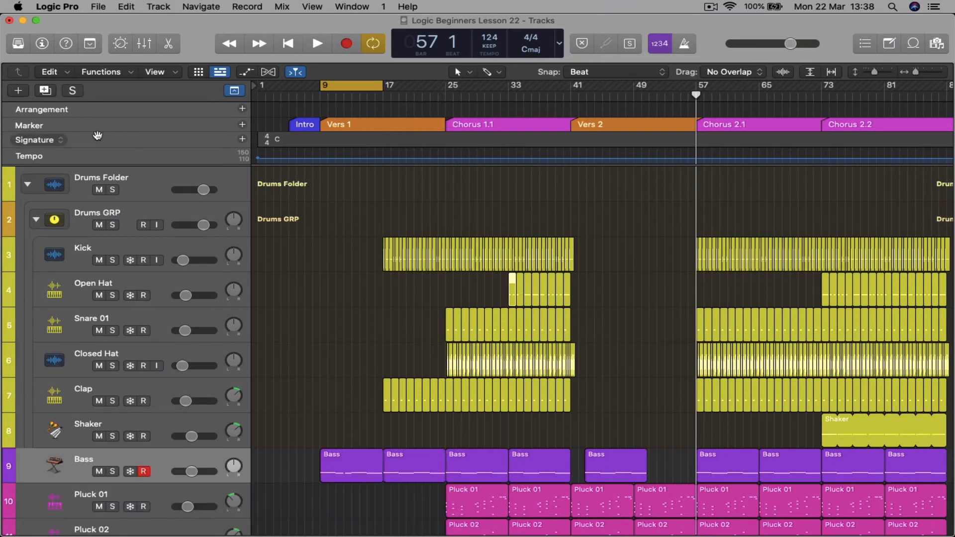
{"action": "left_click", "coordinate": [234, 91]}
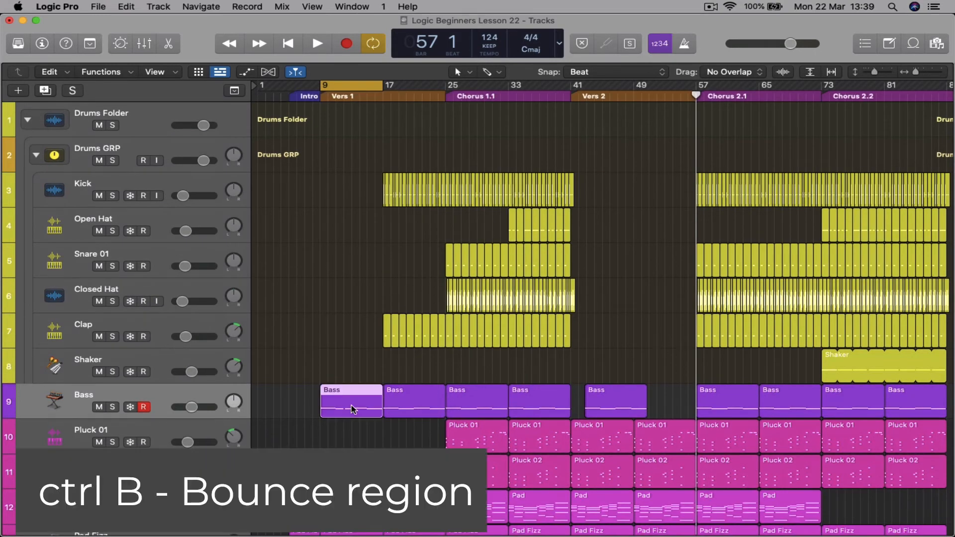
{"action": "key", "text": "ctrl+b"}
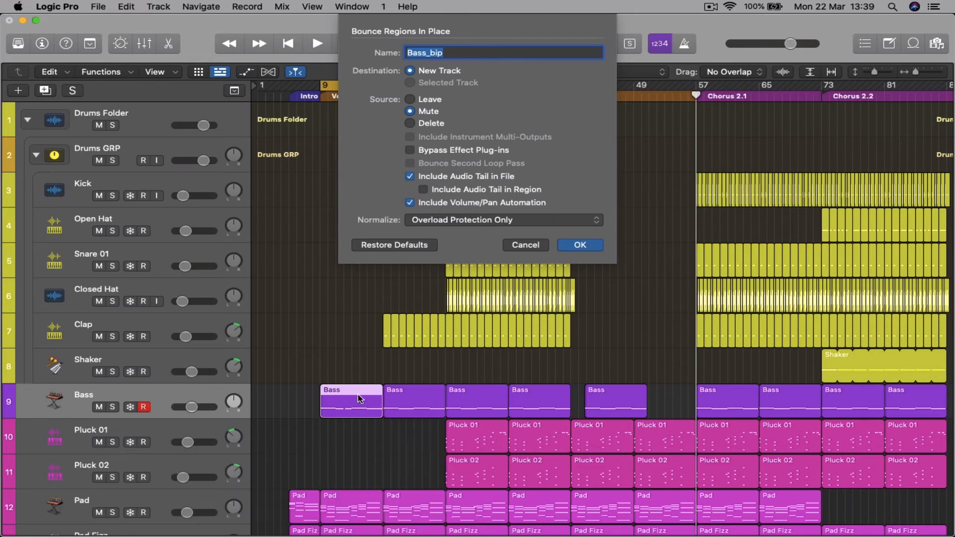
{"action": "left_click", "coordinate": [524, 245]}
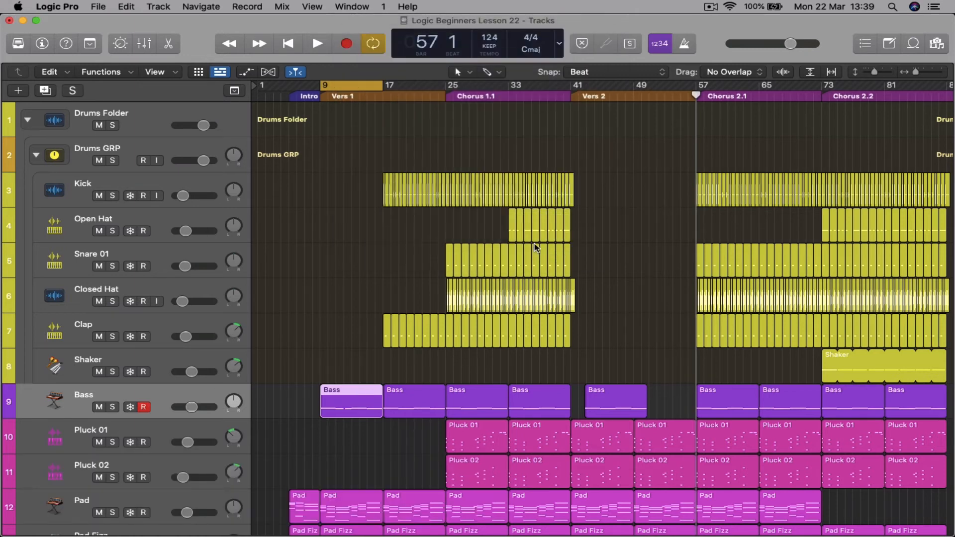
{"action": "key", "text": "cmd+b"}
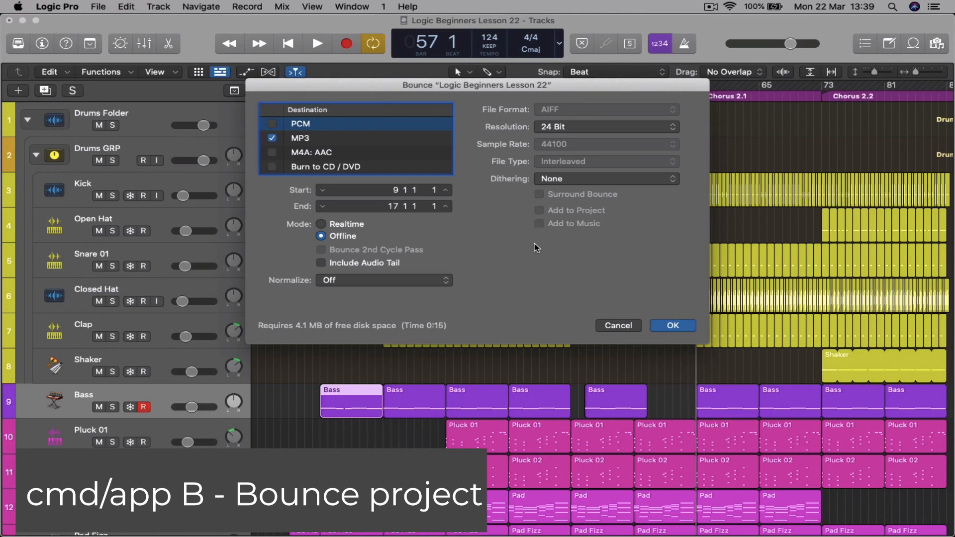
{"action": "mouse_move", "coordinate": [610, 329]}
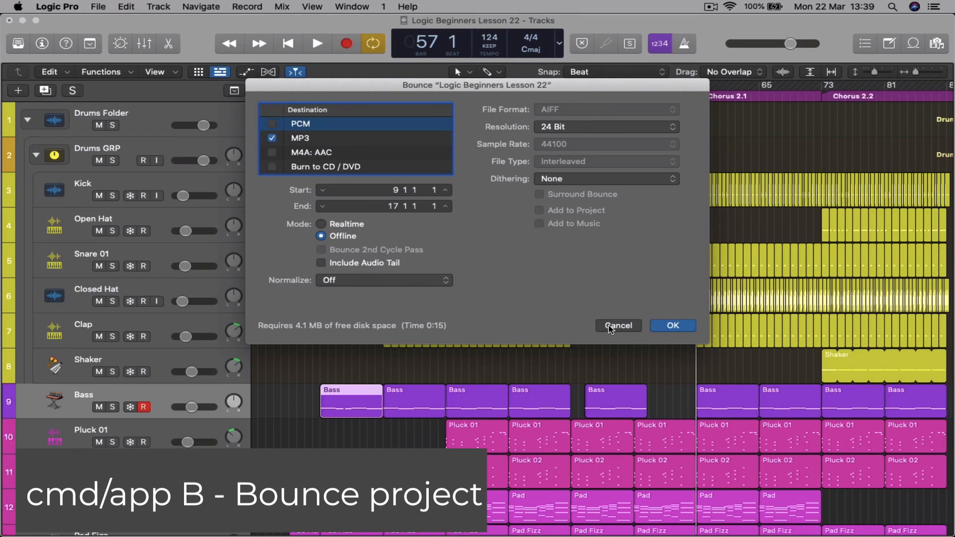
{"action": "left_click", "coordinate": [618, 326]}
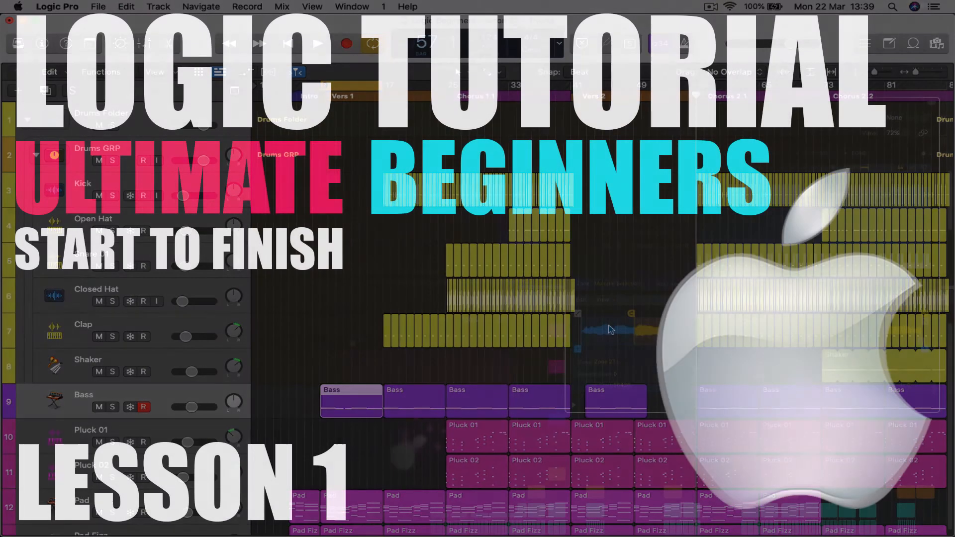